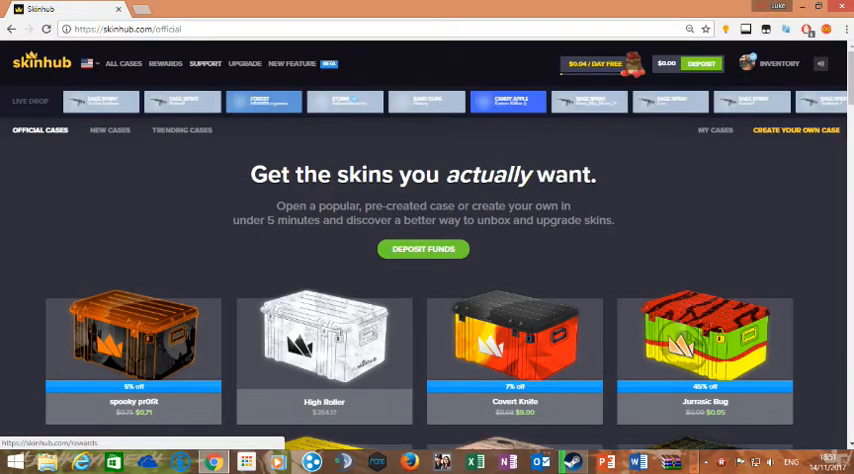
- Visit rewards and referrals, return to official cases, then show my custom cases list
left_click(164, 62)
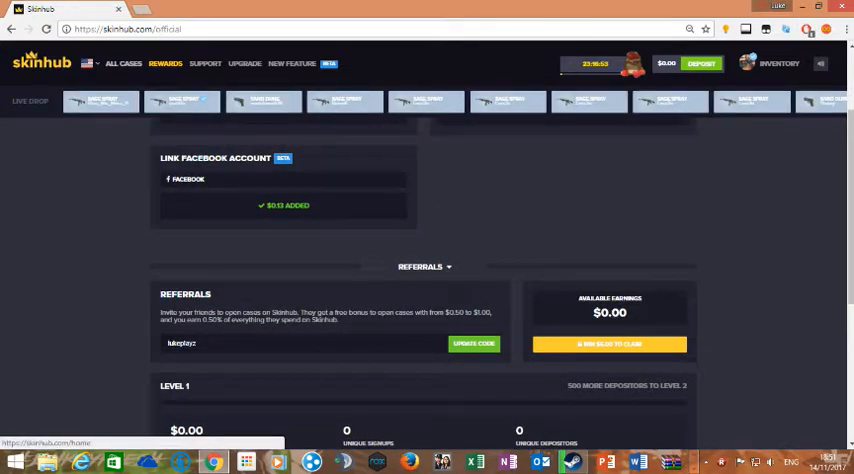
left_click(124, 62)
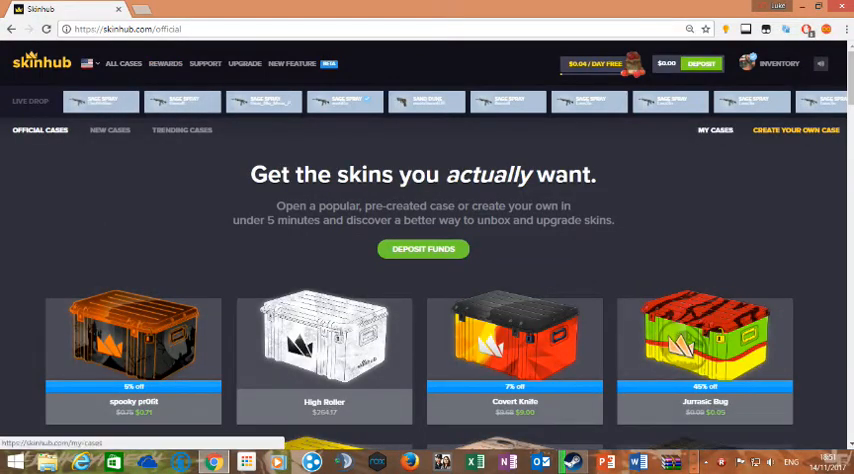
left_click(714, 128)
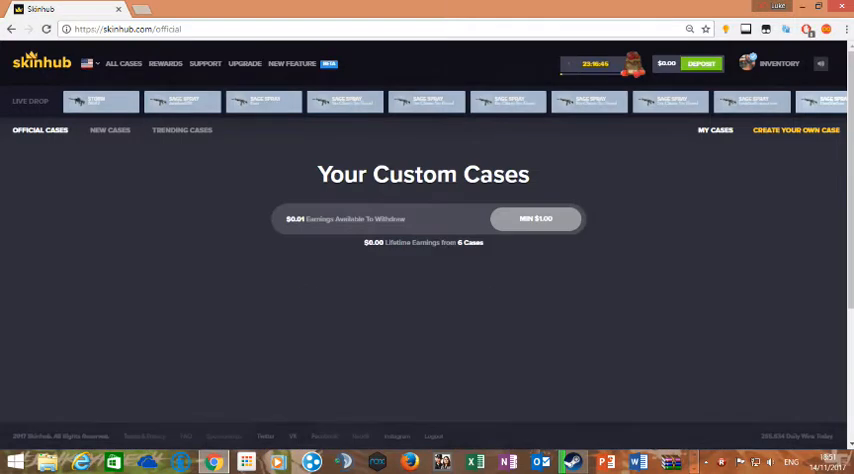
left_click(714, 130)
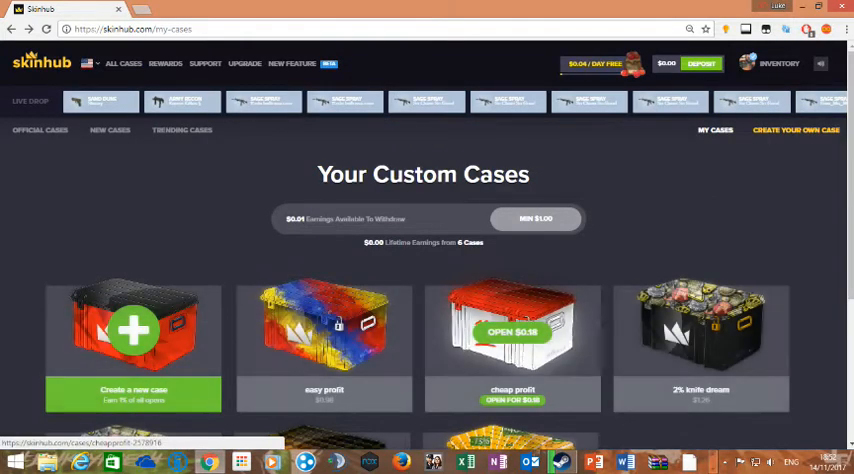
- Go back to official cases briefly and return to my custom cases
left_click(512, 324)
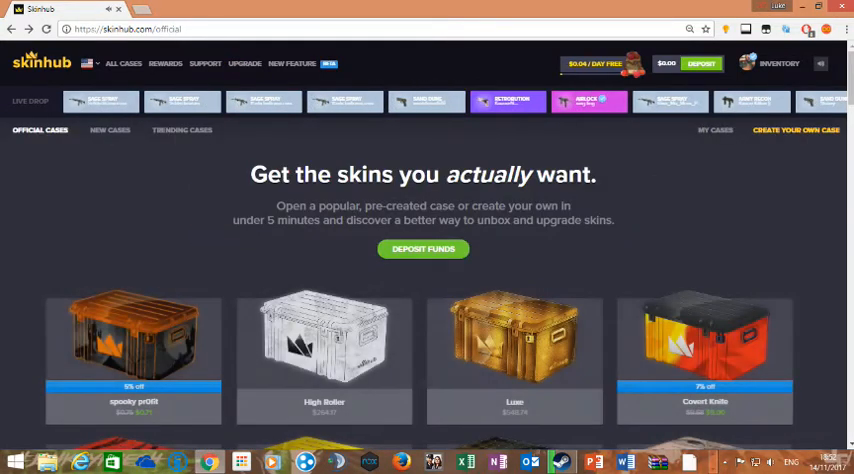
left_click(714, 130)
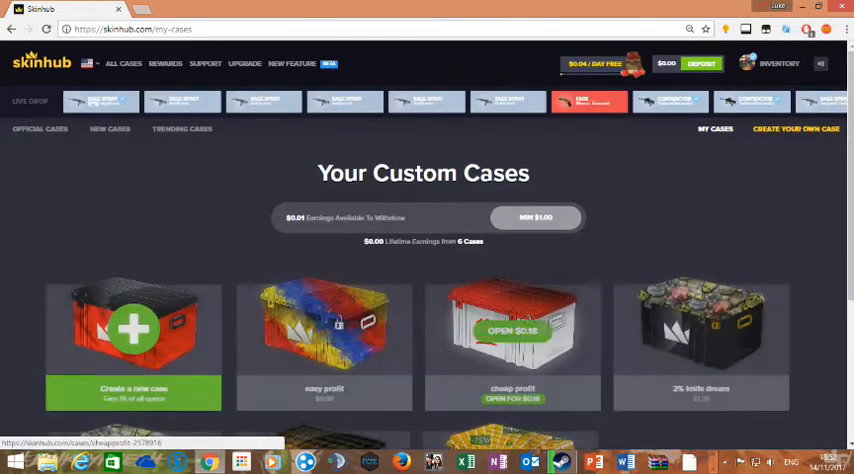
- Open the '2% knife dream' case page showing its spin options and skins
left_click(700, 330)
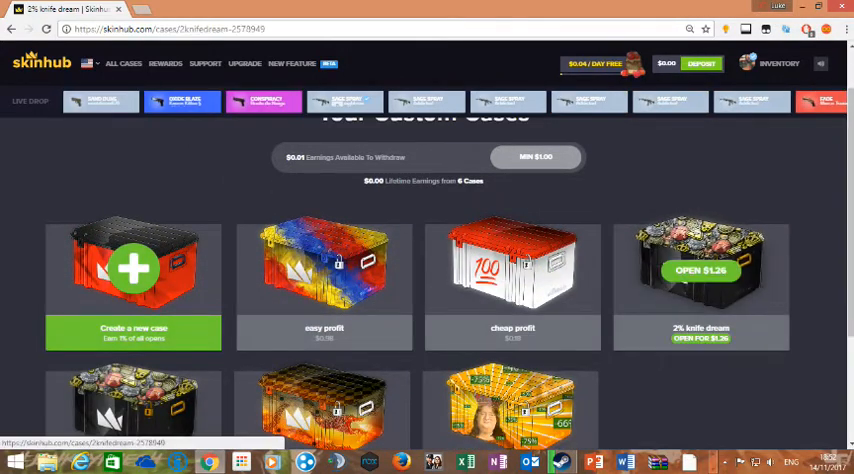
left_click(700, 276)
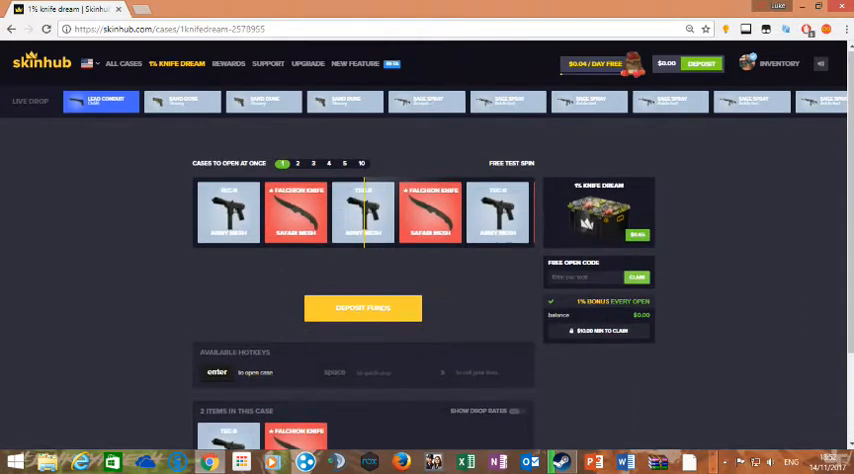
- Run a five-case free test spin of knife dream and scroll through the results
left_click(362, 308)
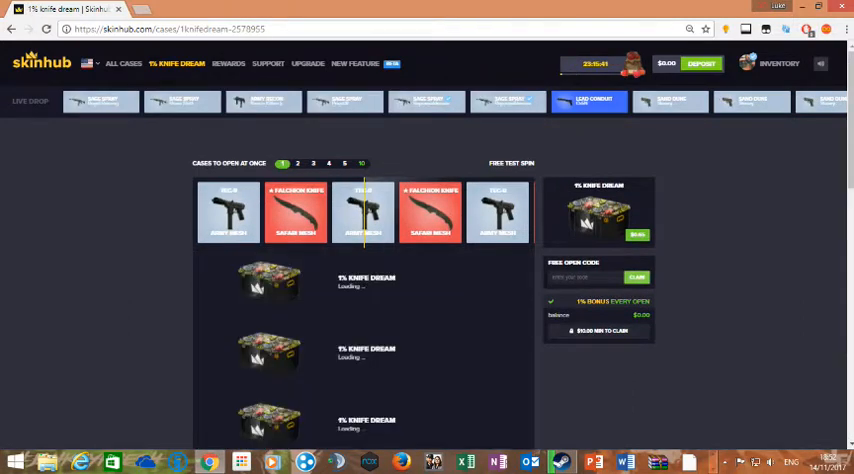
scroll("down", 3)
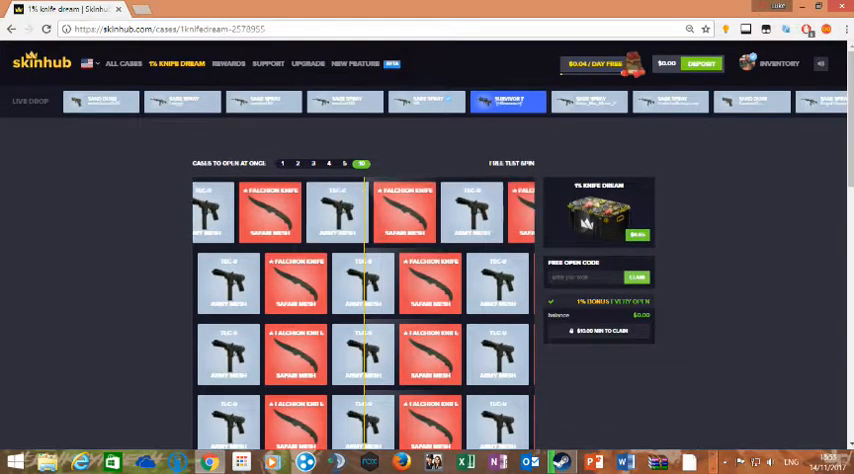
scroll("down", 3)
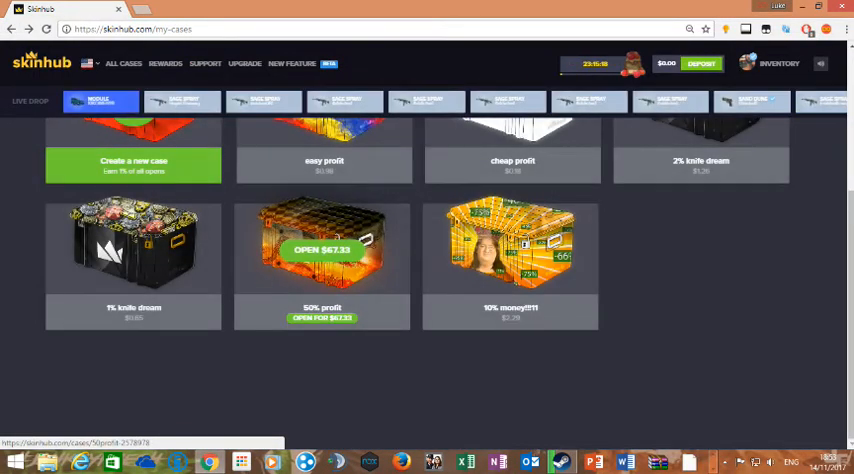
- Open the '10% money' case with a five-case free test spin of pistol skins
left_click(322, 248)
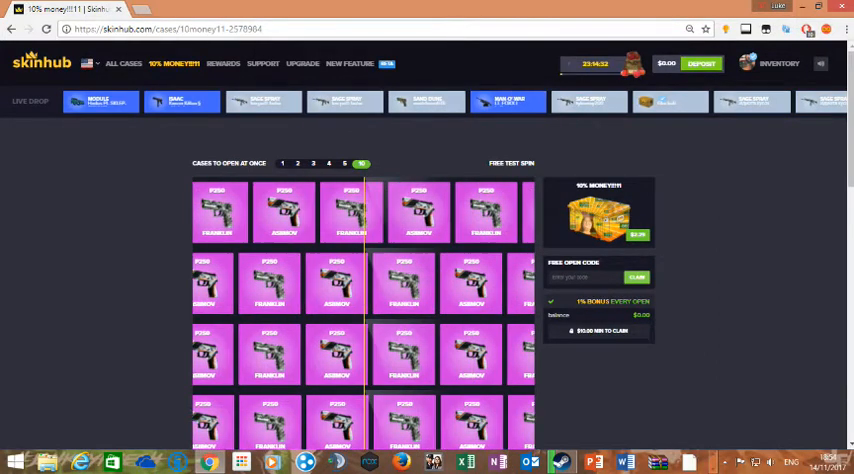
- Review the results, then run a second larger free test spin of 10% money cases
scroll("down", 3)
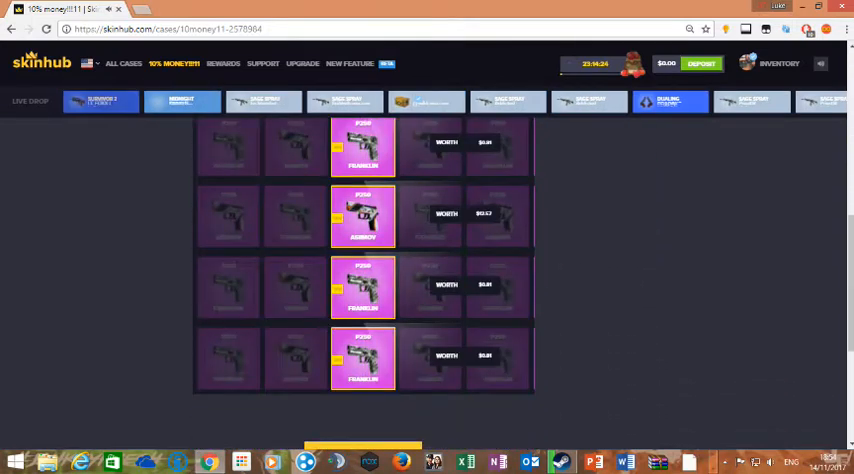
scroll("down", 3)
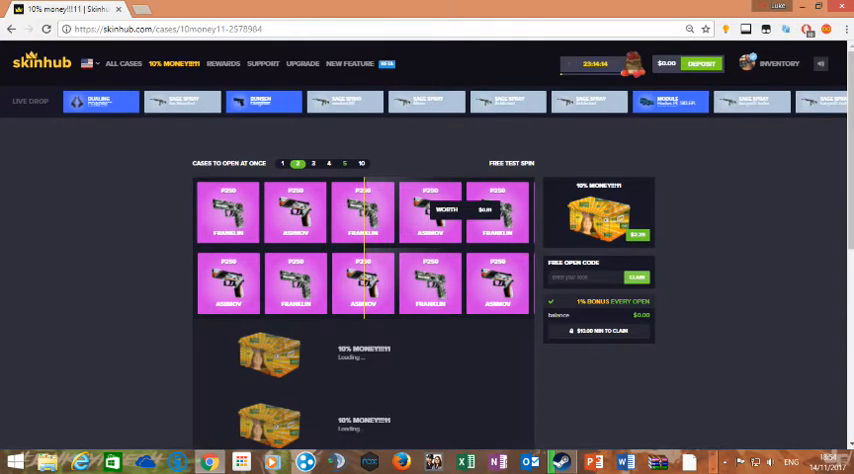
left_click(360, 164)
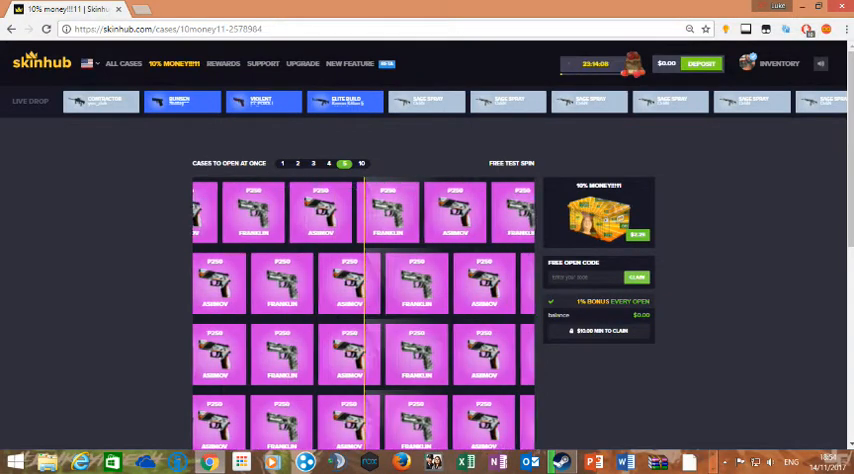
scroll("down", 3)
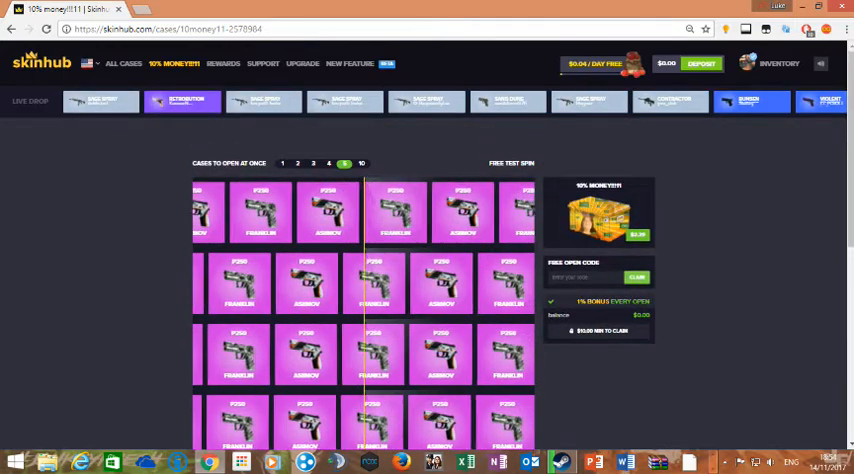
scroll("down", 3)
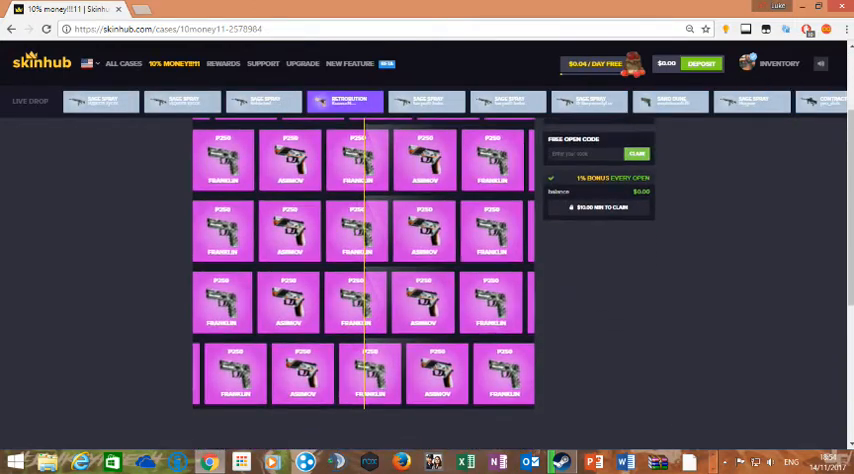